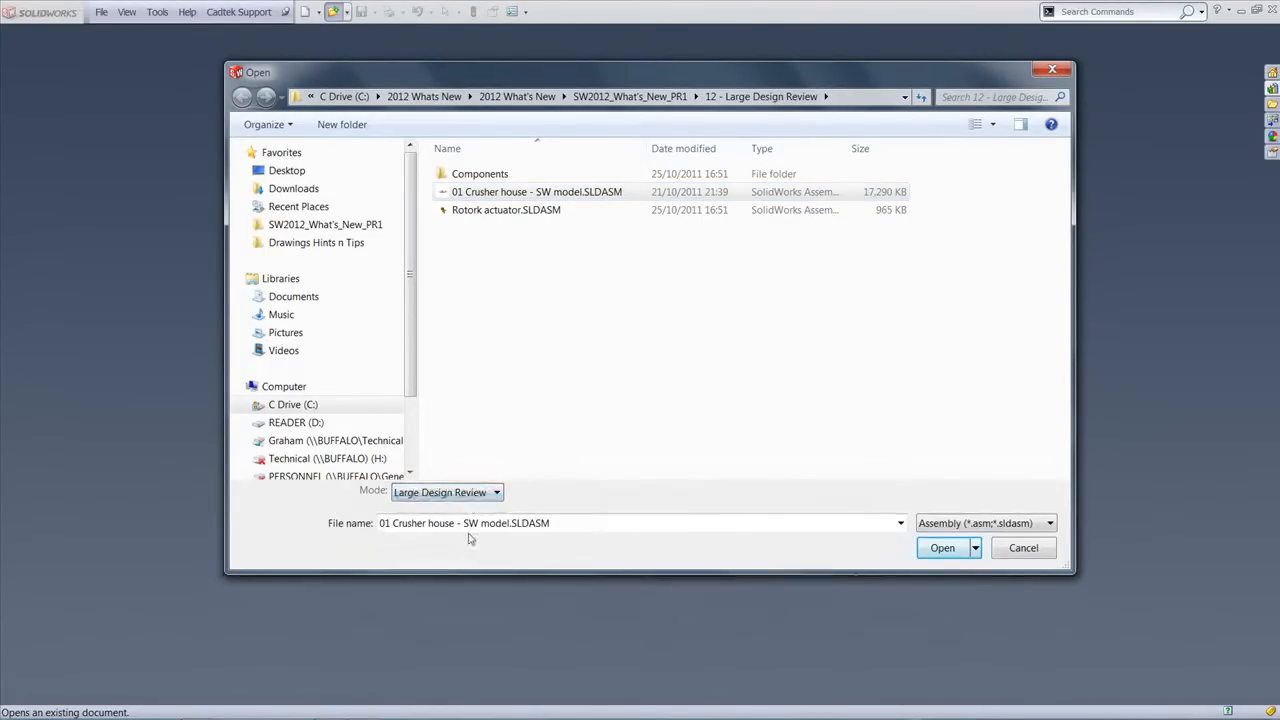
# Load '01 Crusher house - SW model.SLDASM' in Large Design Review mode.
pyautogui.click(942, 548)
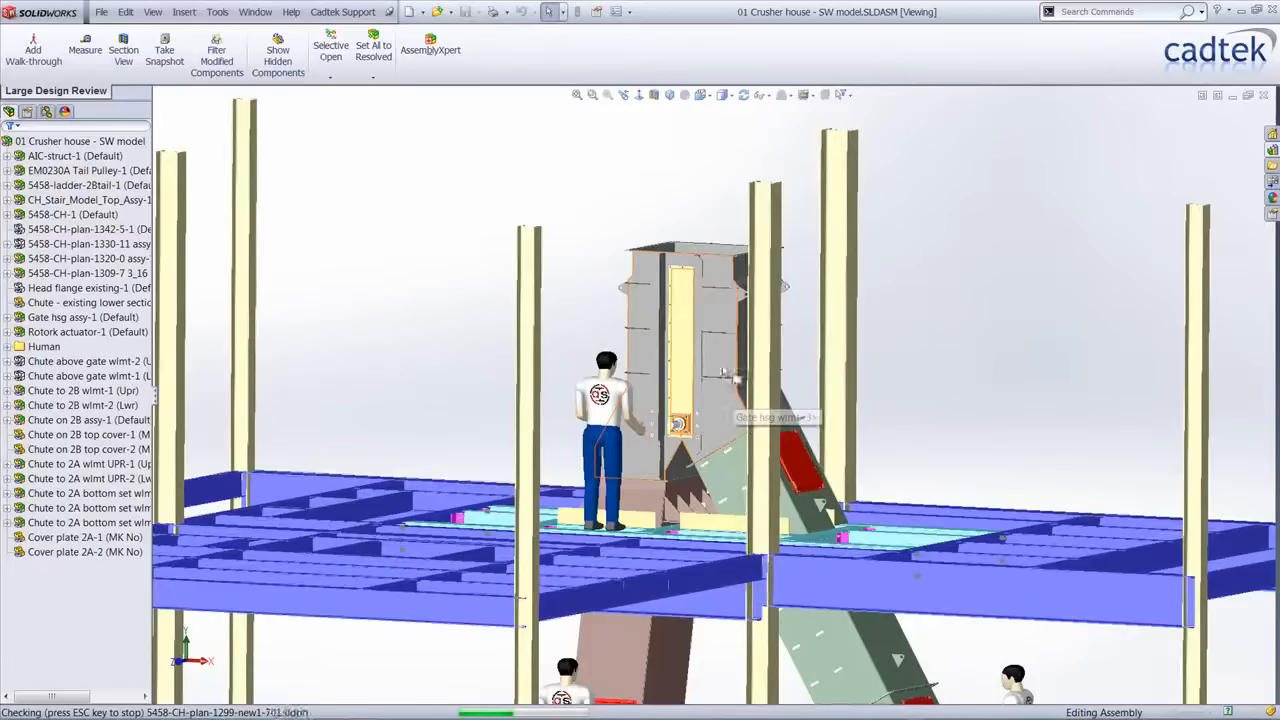
pyautogui.rightClick(700, 330)
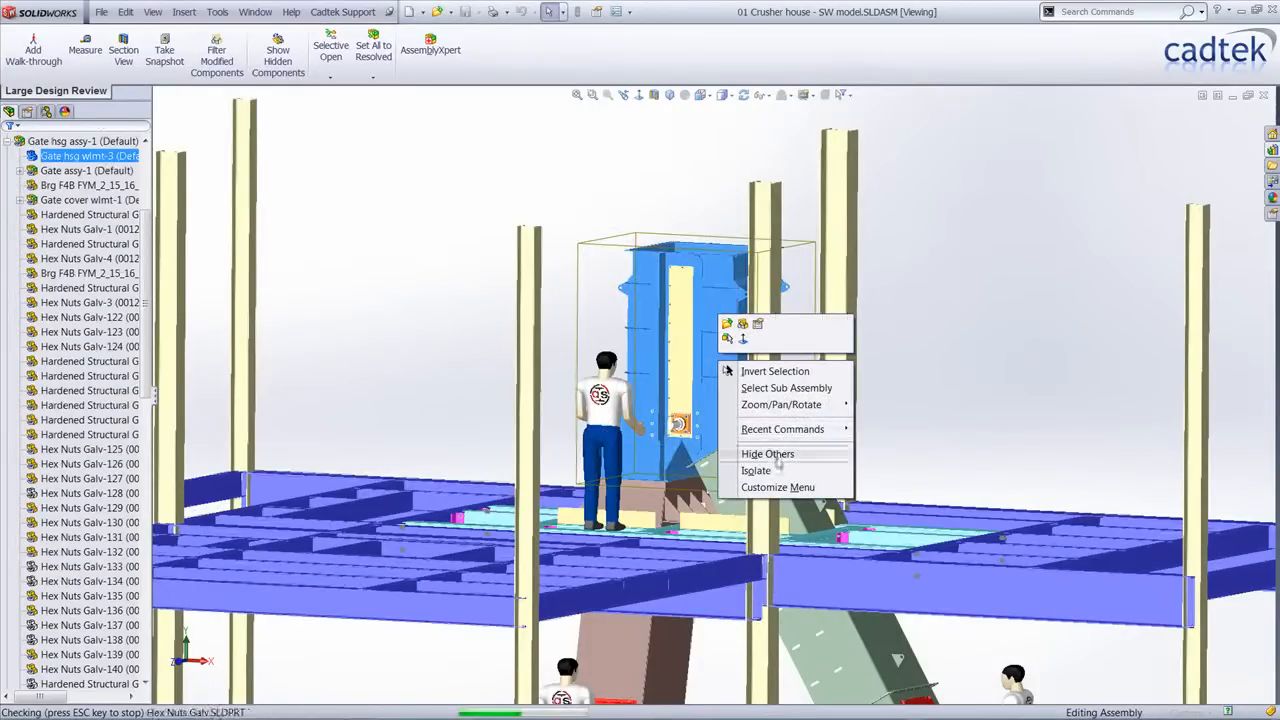
pyautogui.click(756, 470)
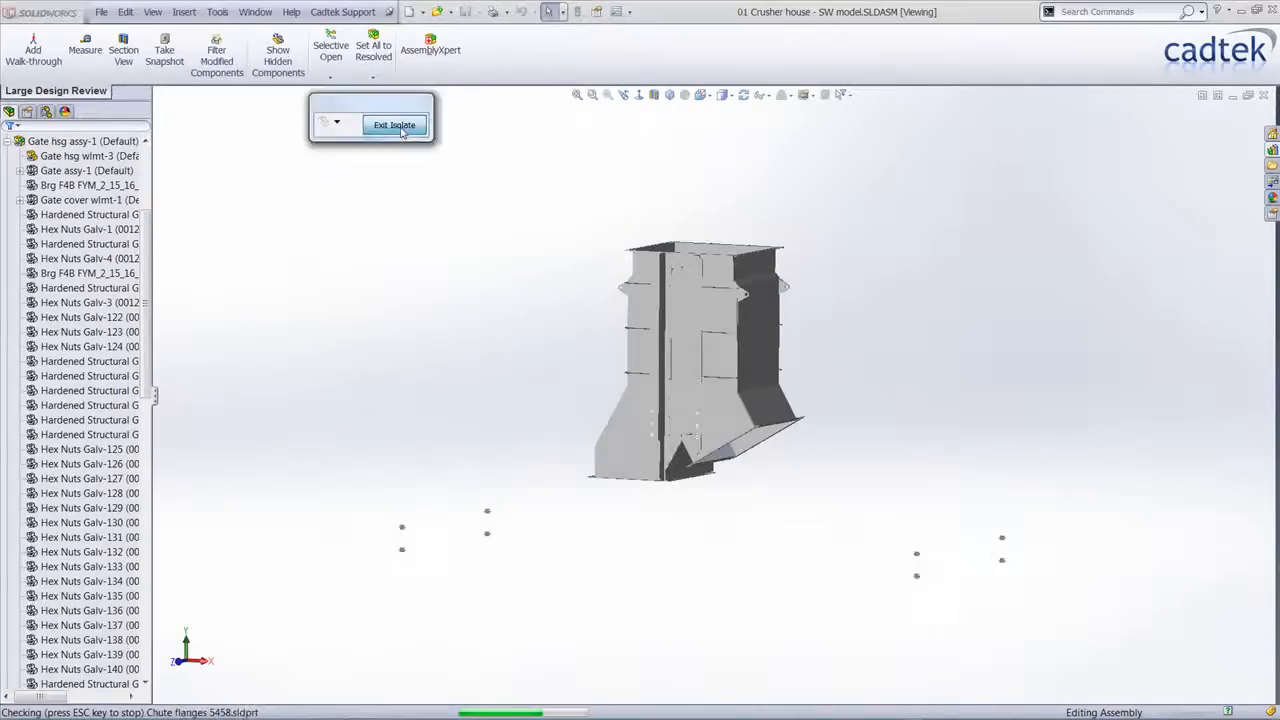
pyautogui.click(394, 124)
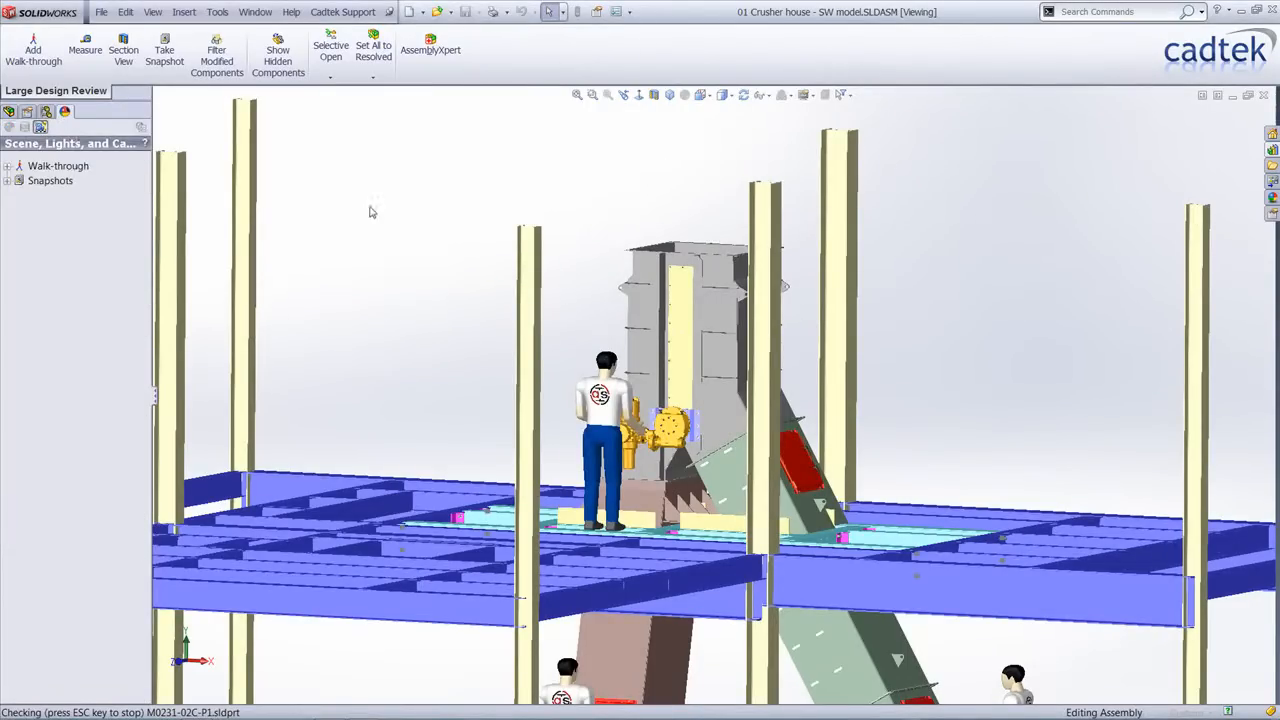
# Expand Walk-throughs, review Walk-through2's settings, then reveal the saved Snapshots list.
pyautogui.click(12, 164)
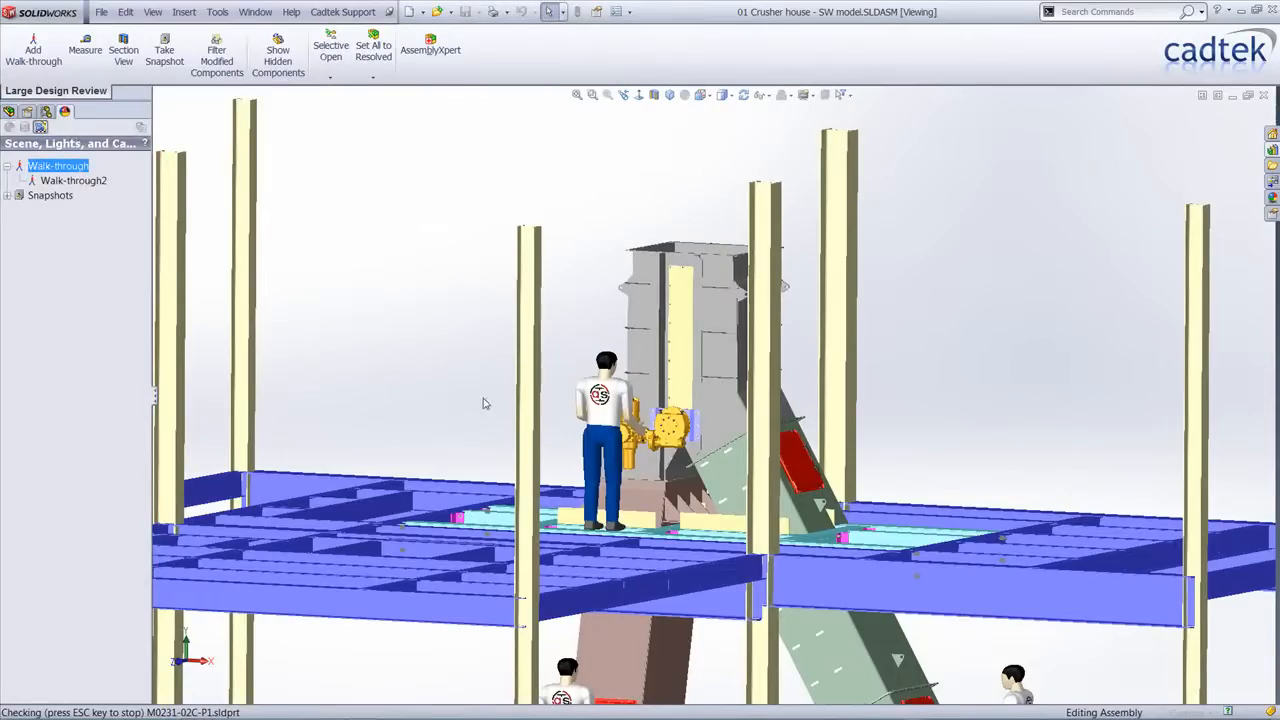
pyautogui.moveTo(490, 380)
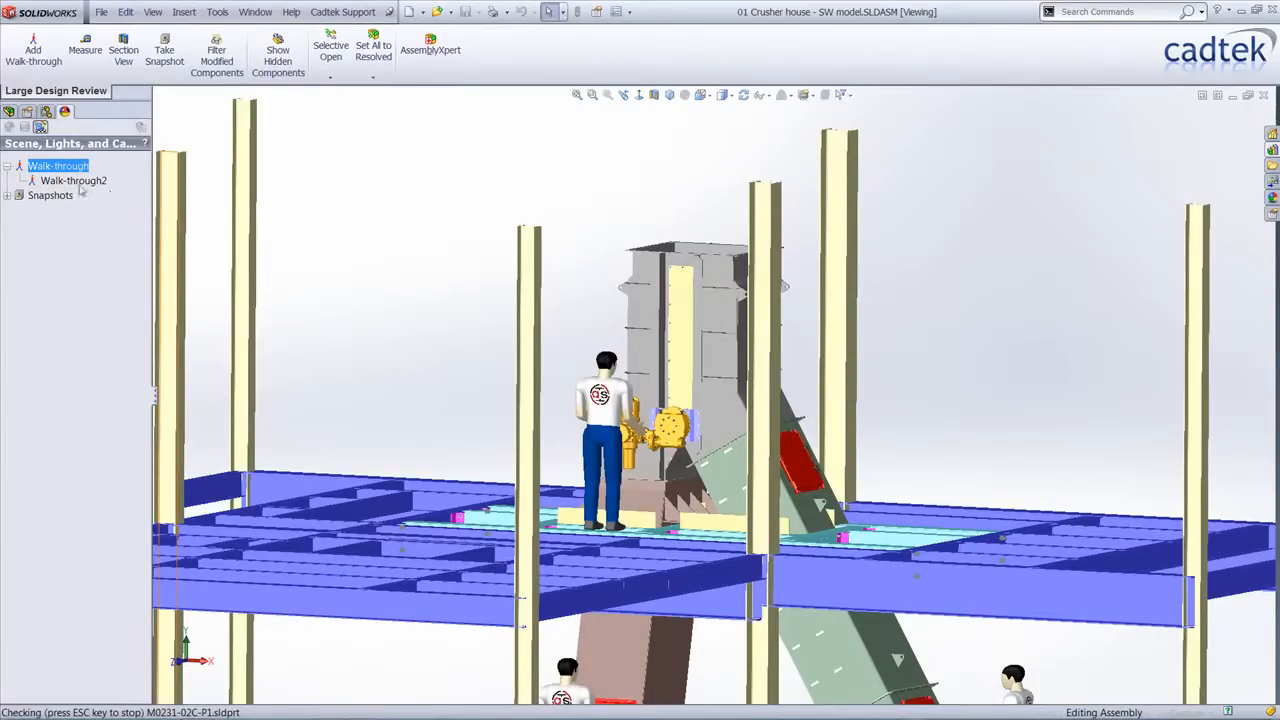
pyautogui.click(70, 180)
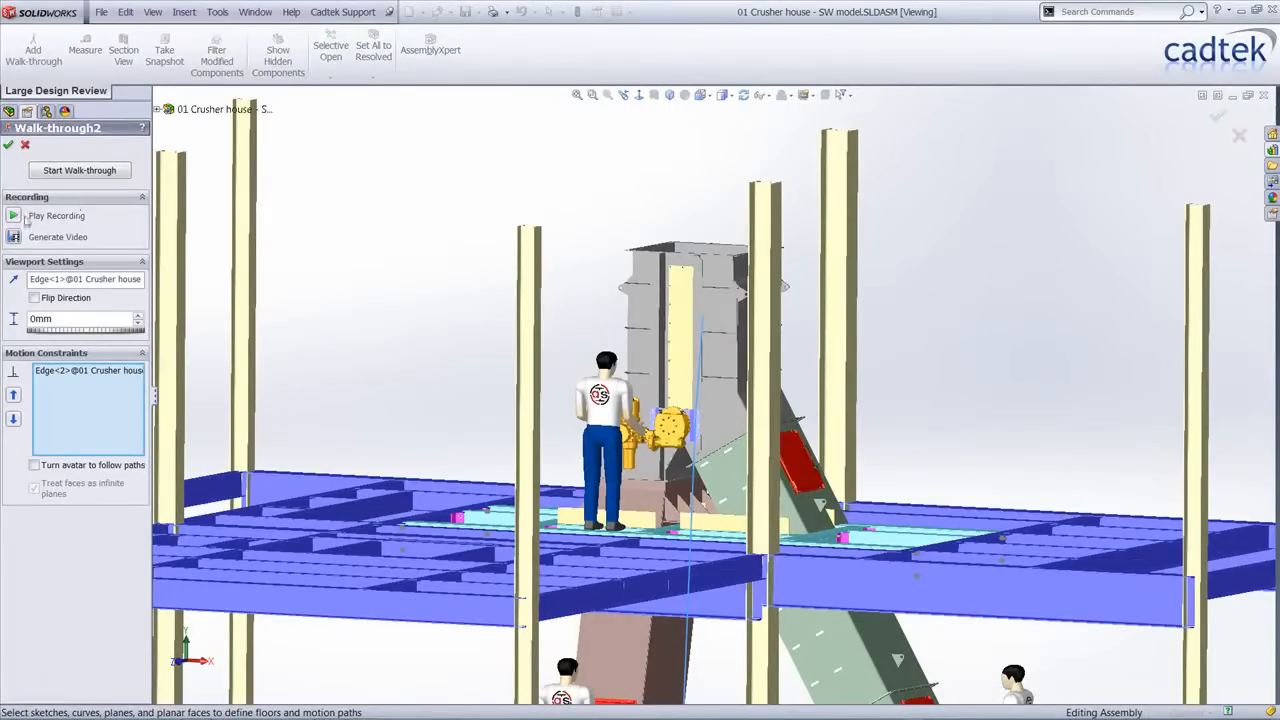
pyautogui.click(80, 170)
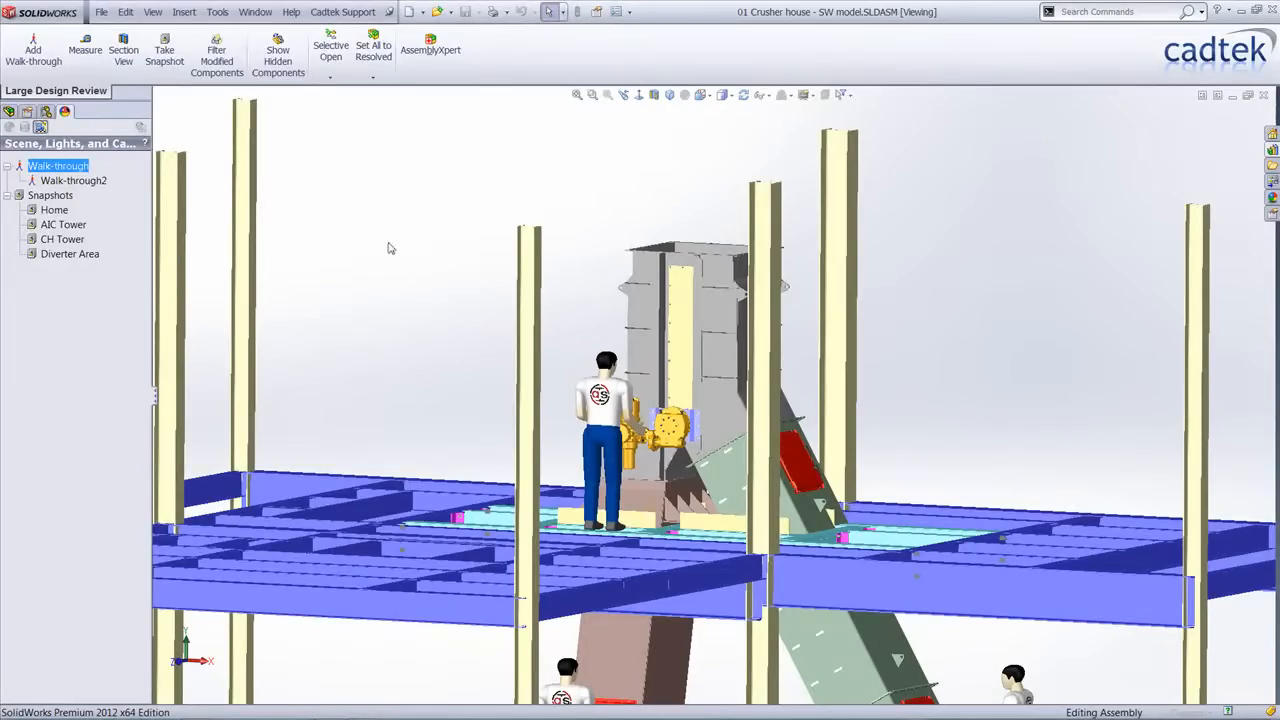
pyautogui.moveTo(54, 210)
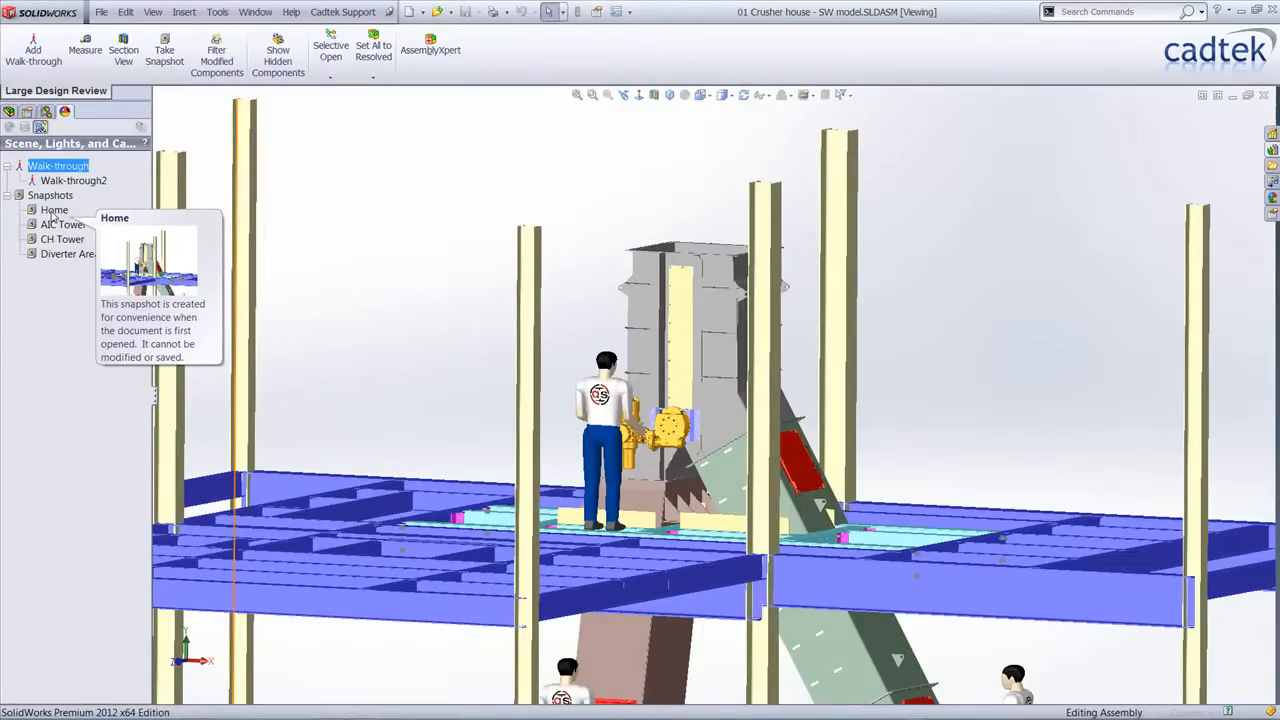
pyautogui.moveTo(60, 224)
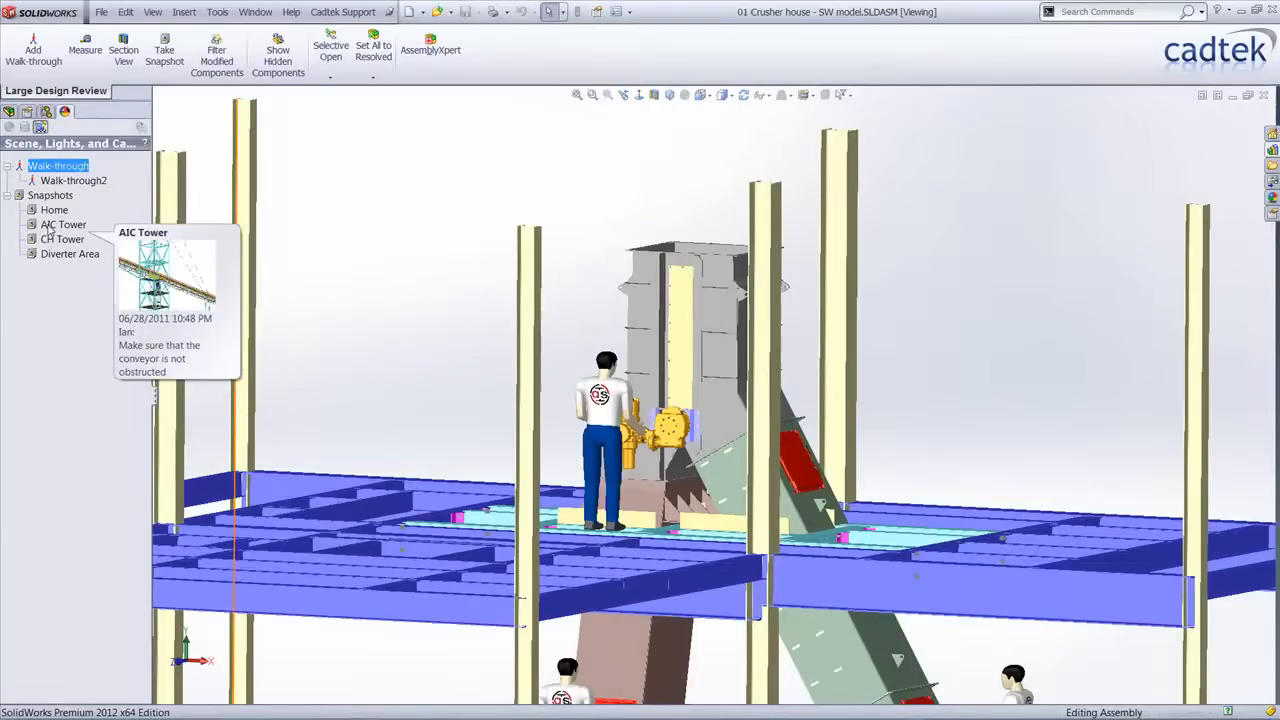
# Preview the CH Tower and other snapshots, then jump to the Diverter Area close-up.
pyautogui.click(62, 240)
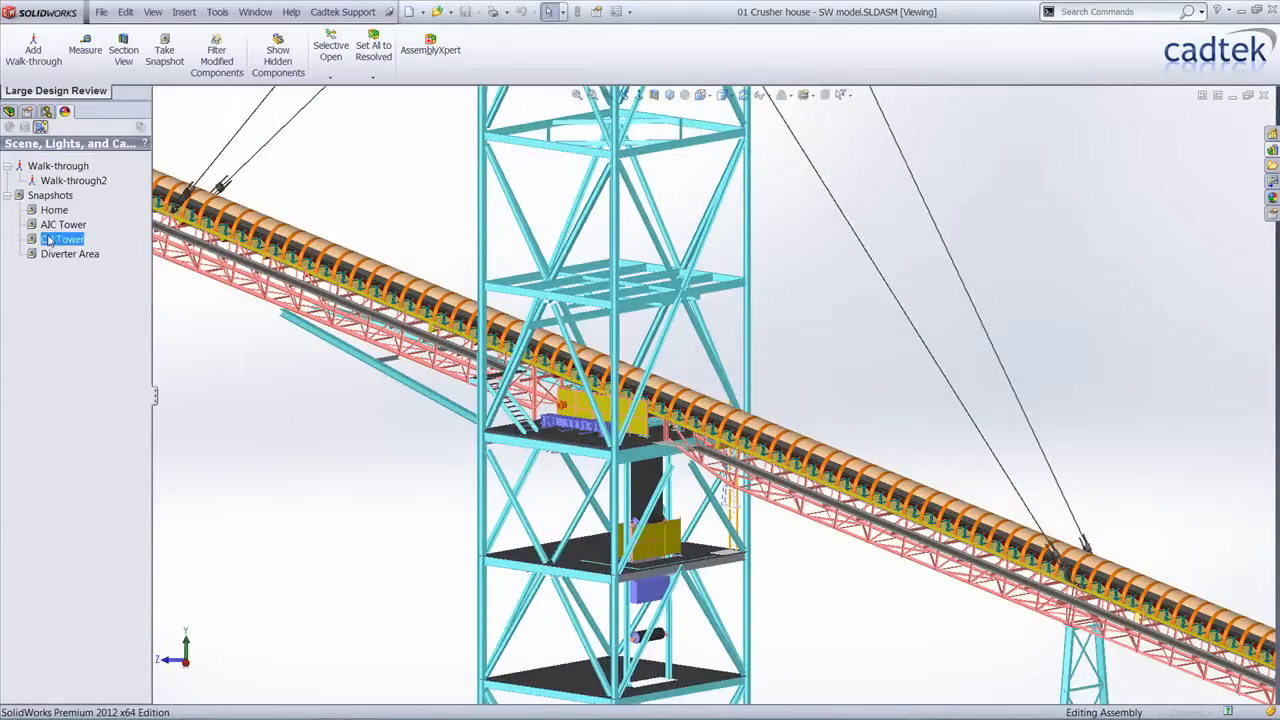
pyautogui.click(70, 252)
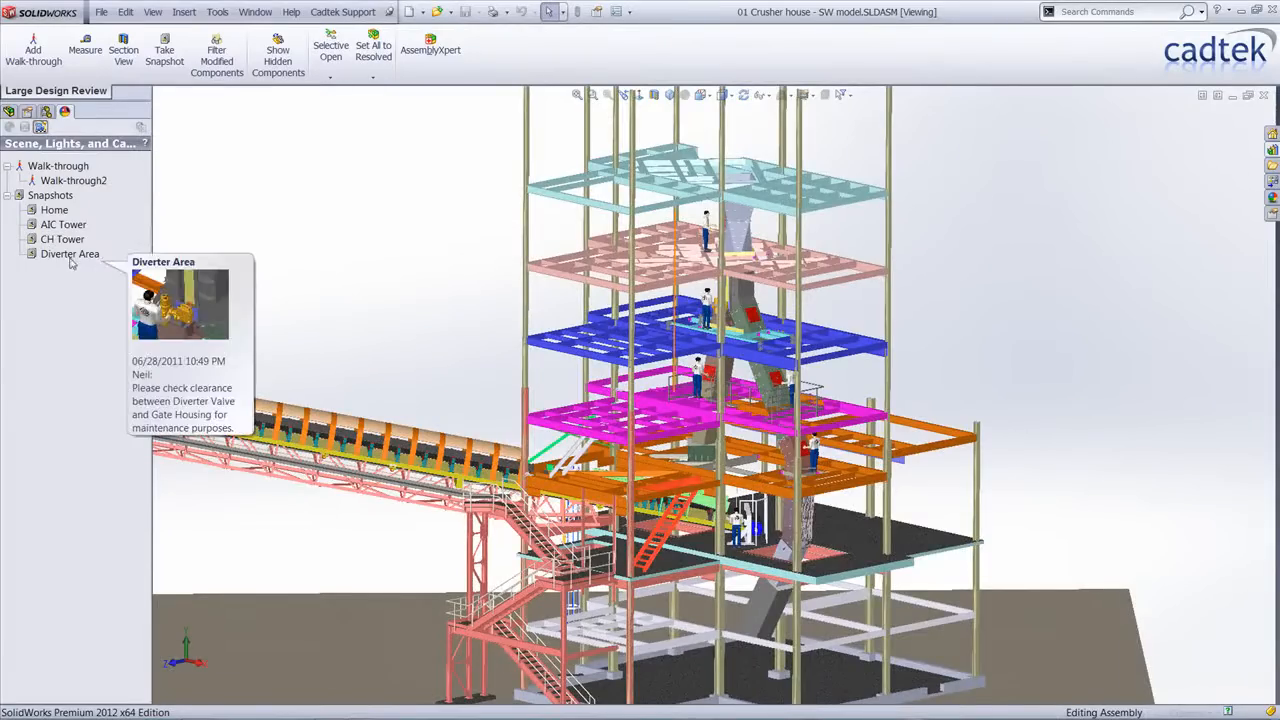
pyautogui.doubleClick(70, 252)
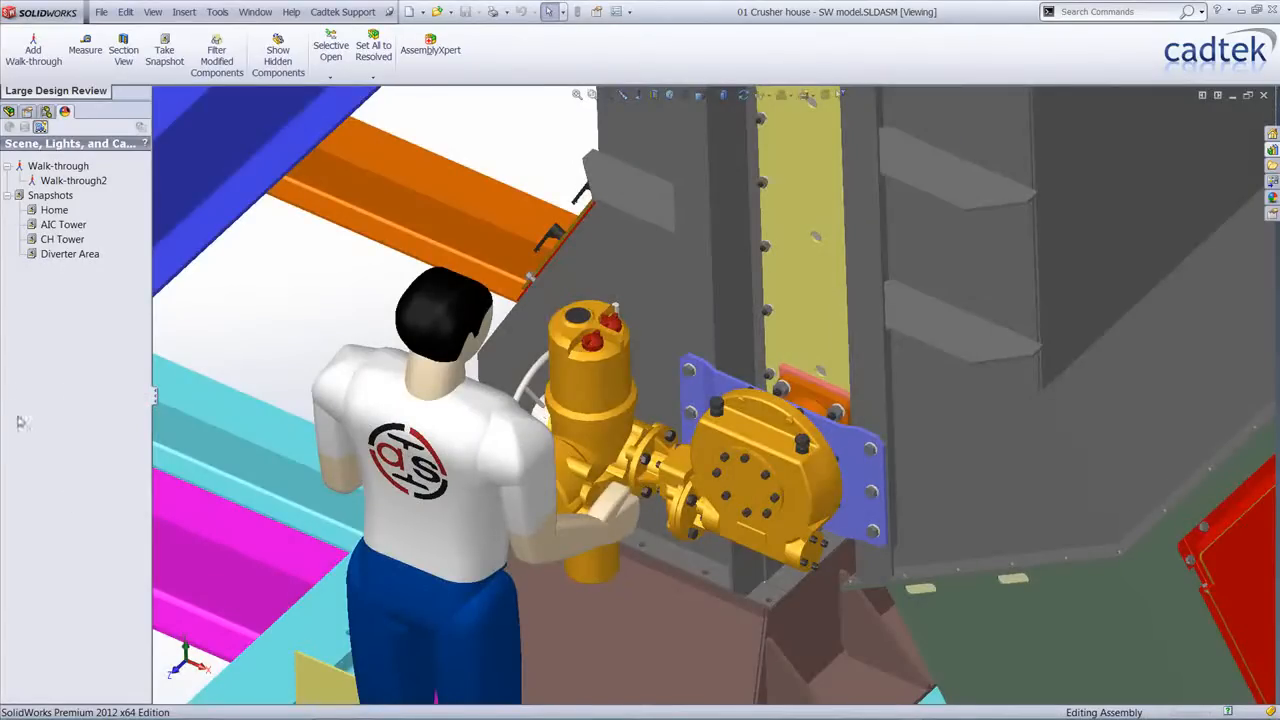
pyautogui.moveTo(70, 254)
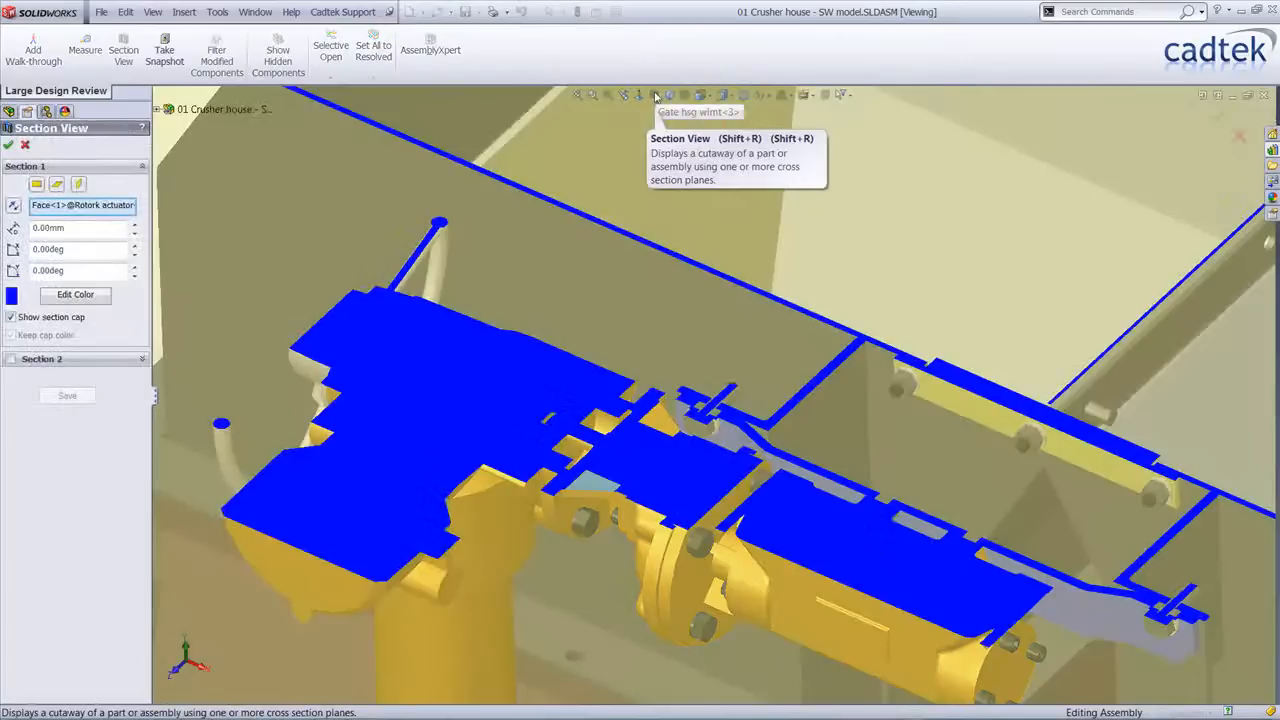
pyautogui.moveTo(30, 148)
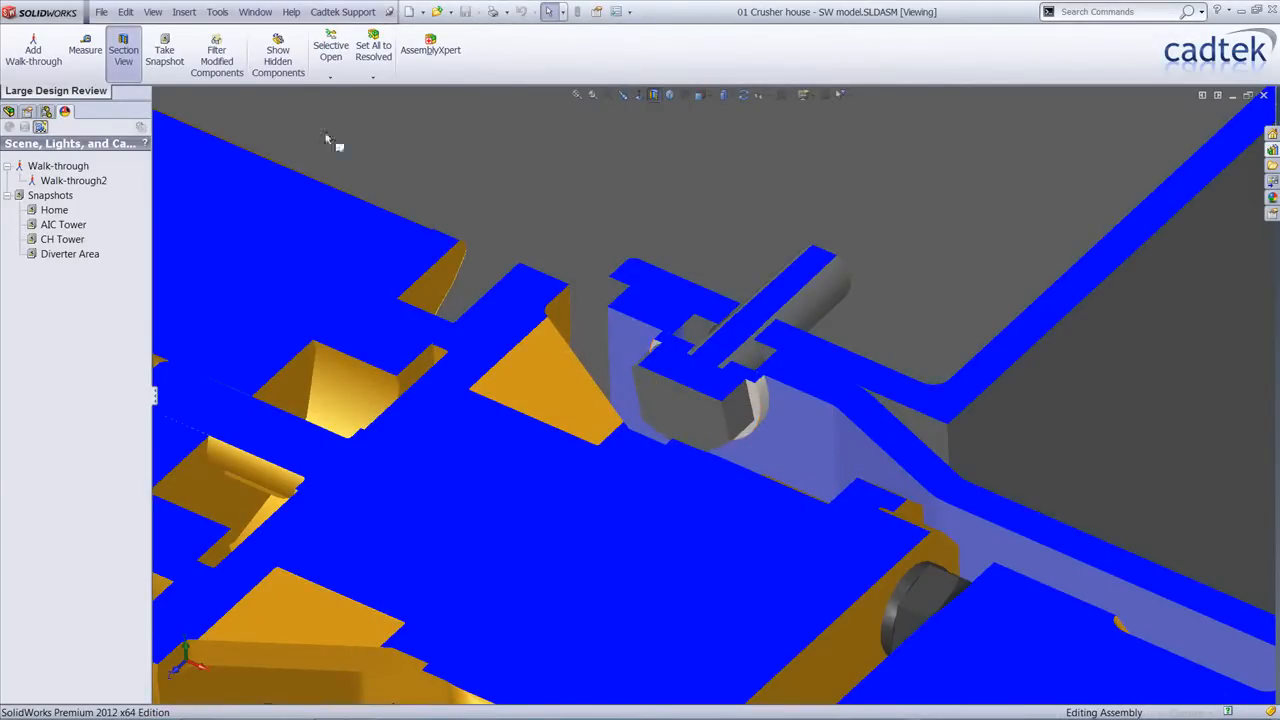
# Measure an edge in the sectioned actuator area with Tools > Measure.
pyautogui.click(216, 12)
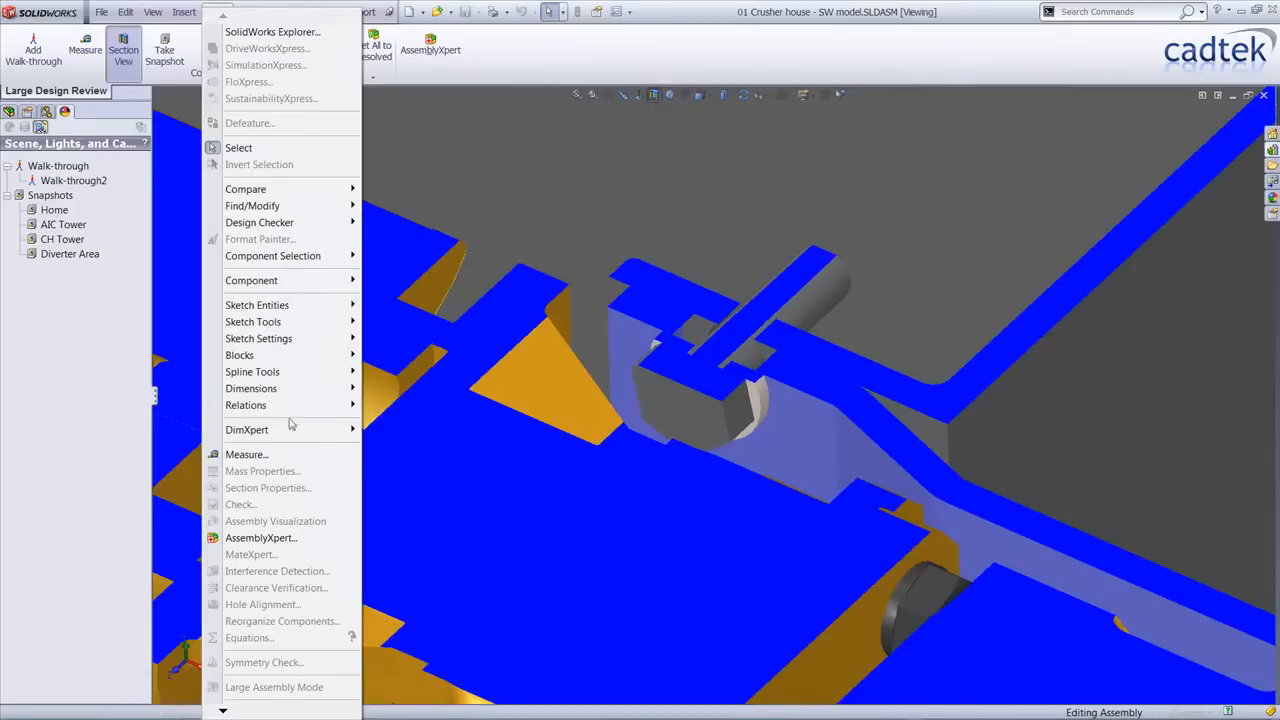
pyautogui.click(246, 454)
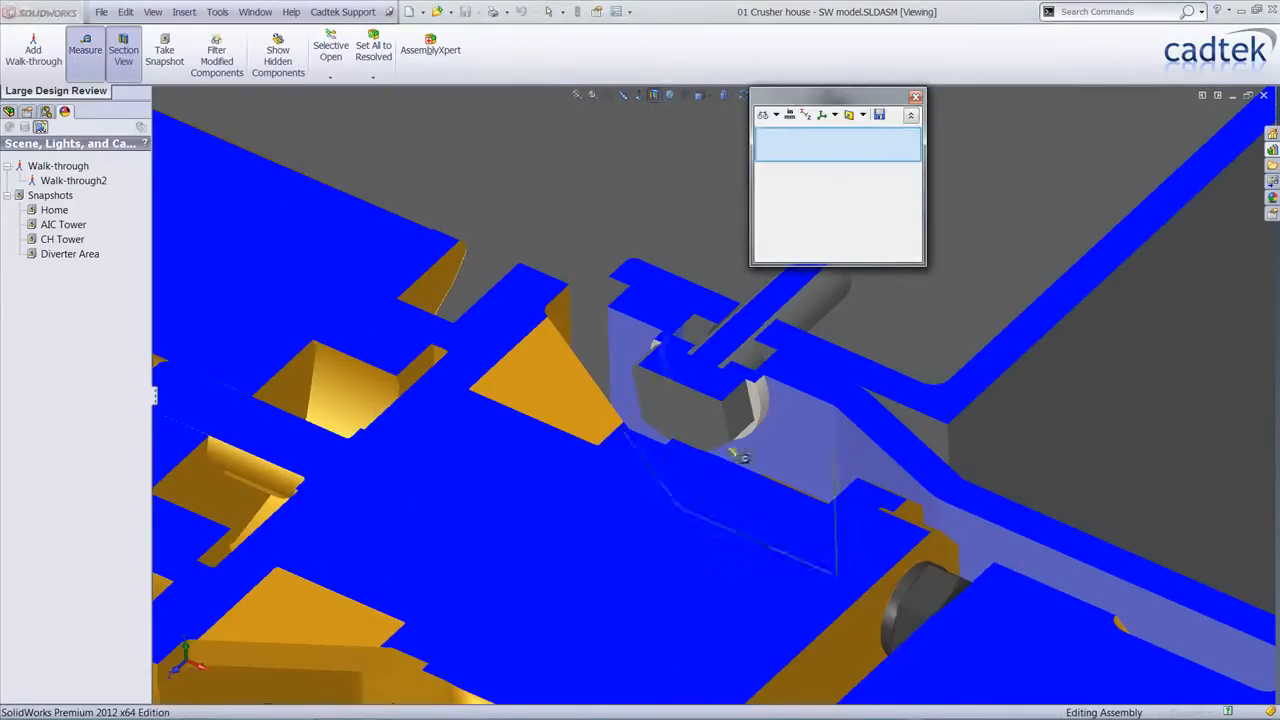
pyautogui.click(670, 414)
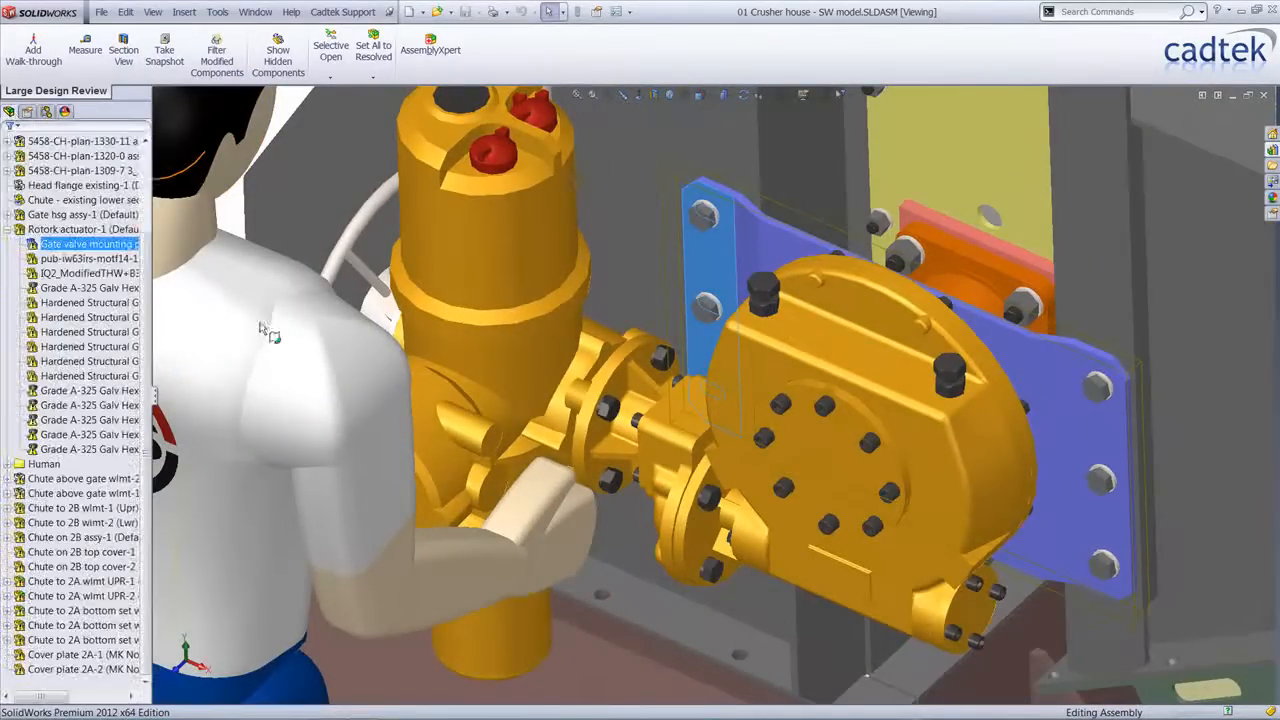
# Bring Rotork actuator-1 into its own window via Open Assembly.
pyautogui.rightClick(70, 244)
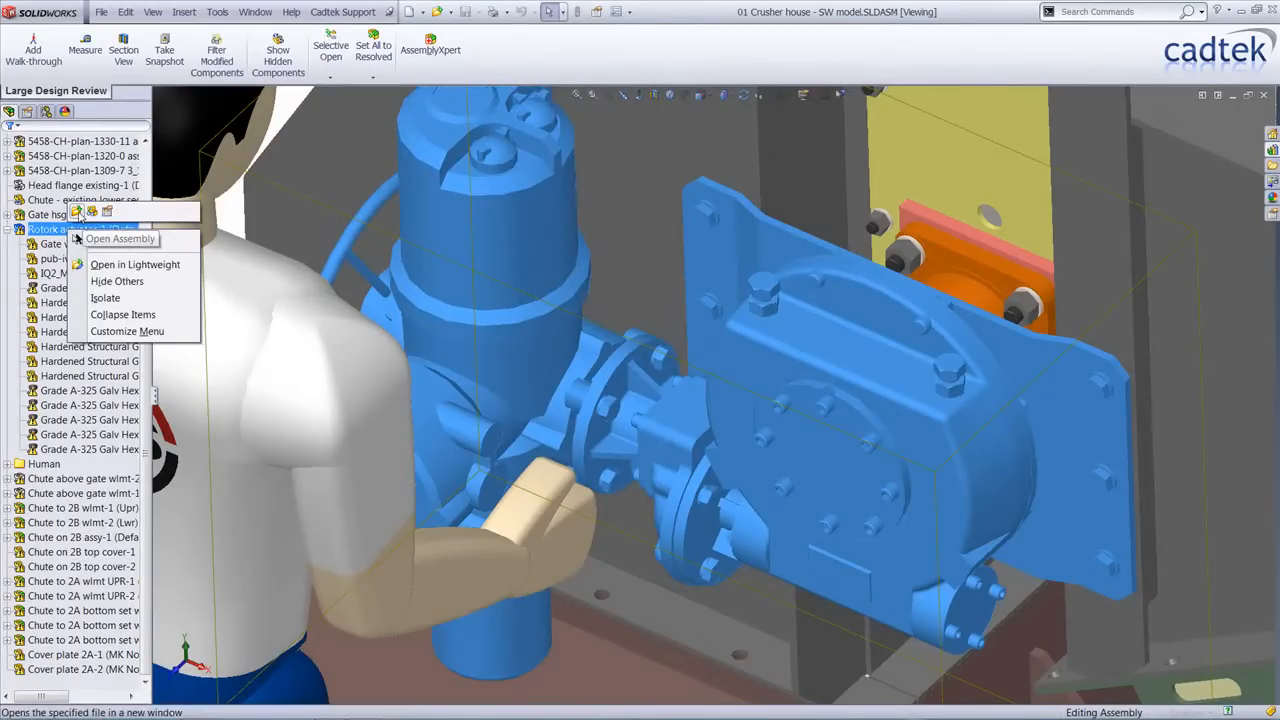
pyautogui.click(120, 238)
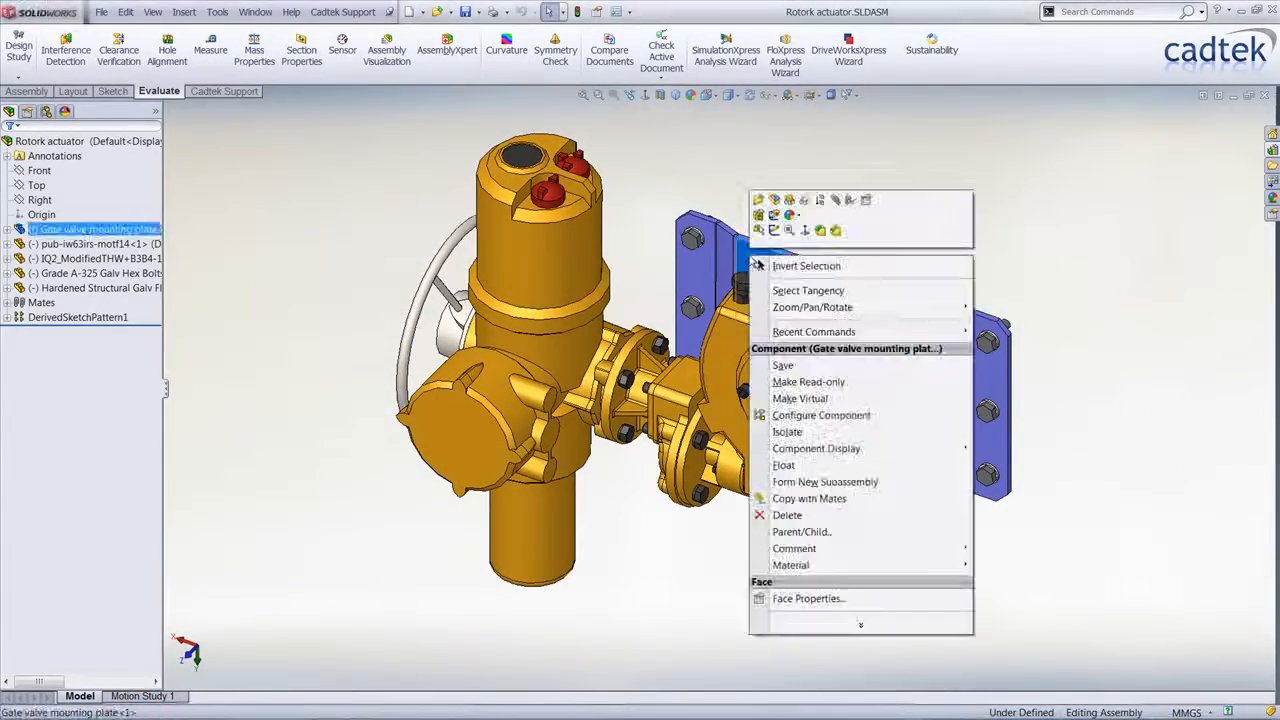
# Edit the gate valve mounting plate and add an Extrude-Thin side flange.
pyautogui.click(750, 260)
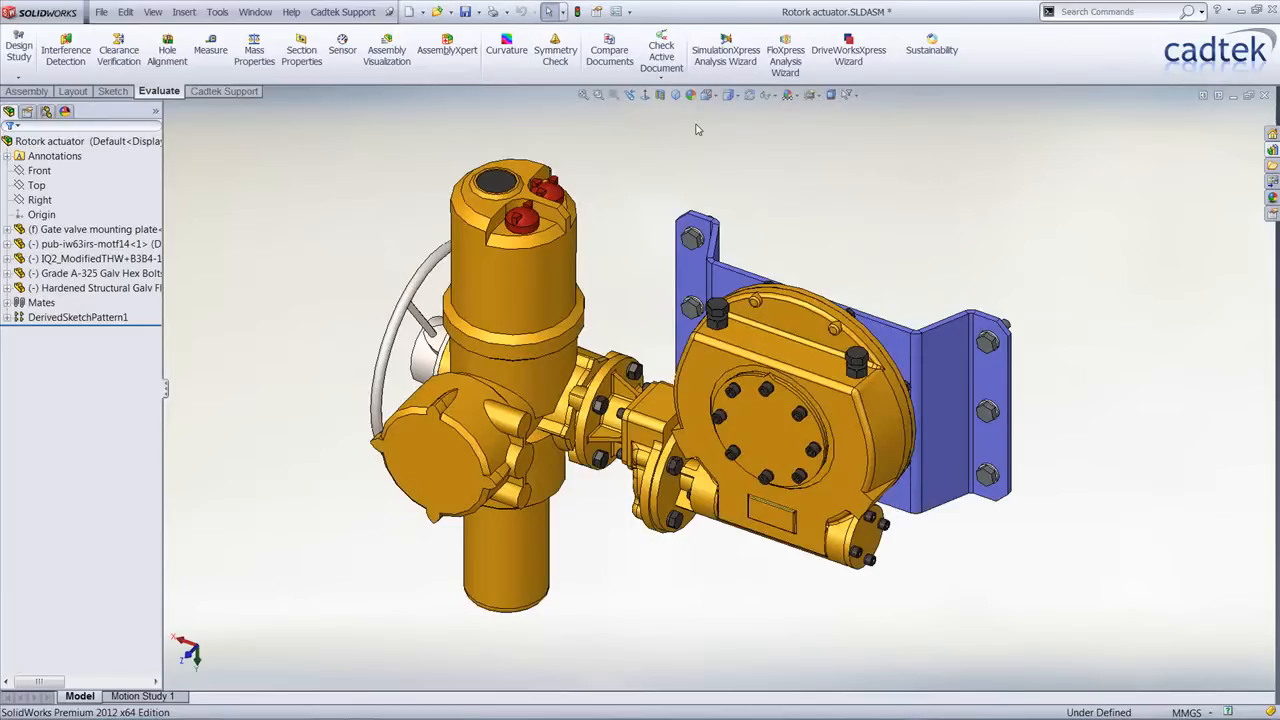
pyautogui.moveTo(948, 382)
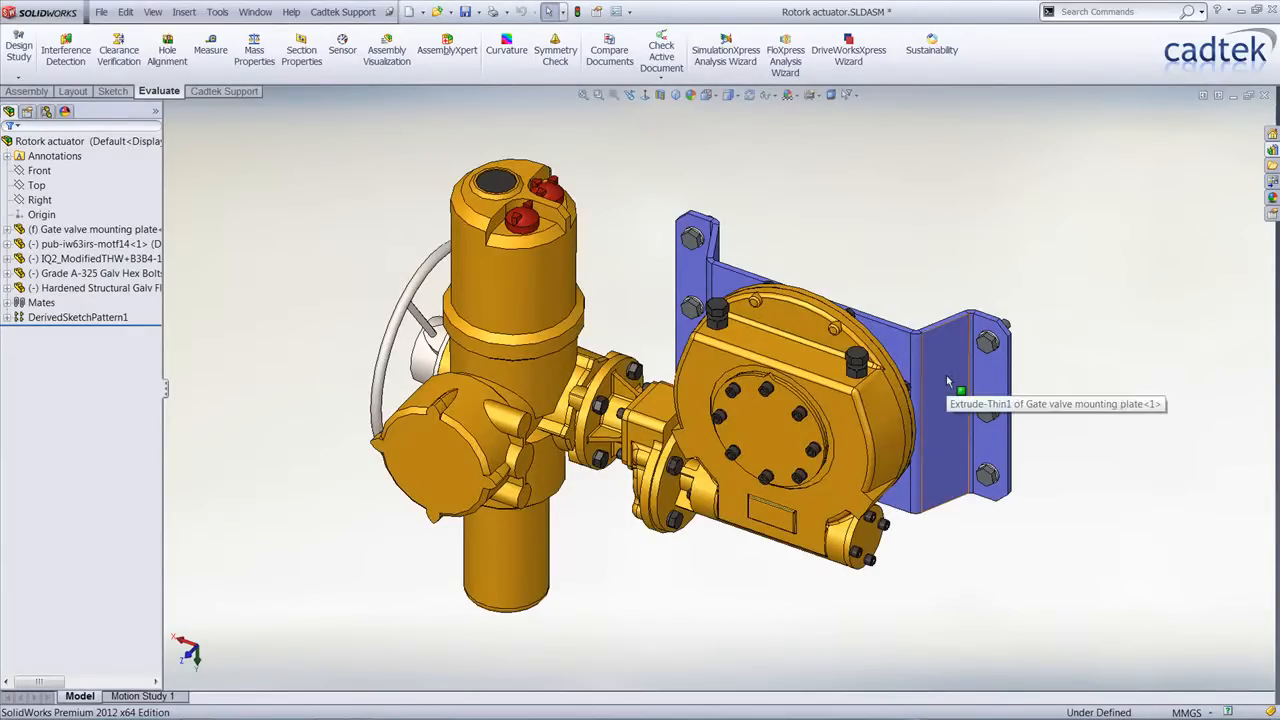
pyautogui.moveTo(746, 144)
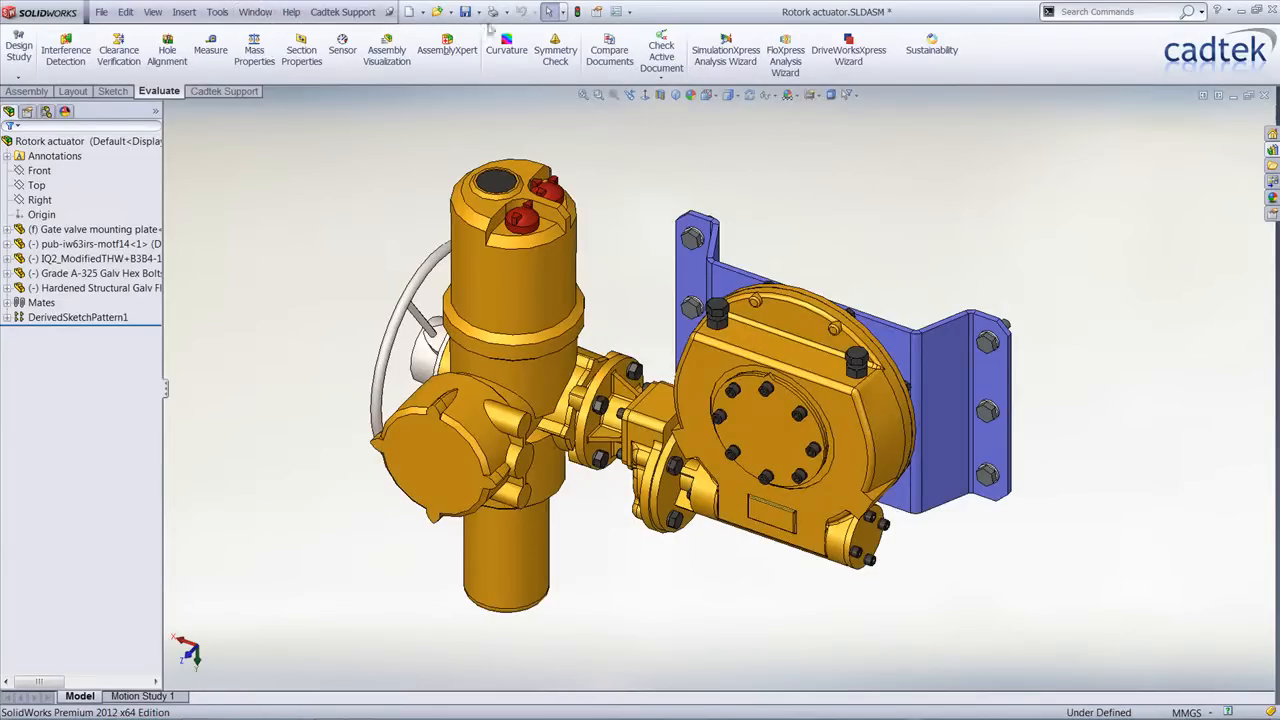
# Save All modified documents: the Rotork actuator assembly and mounting plate.
pyautogui.click(464, 12)
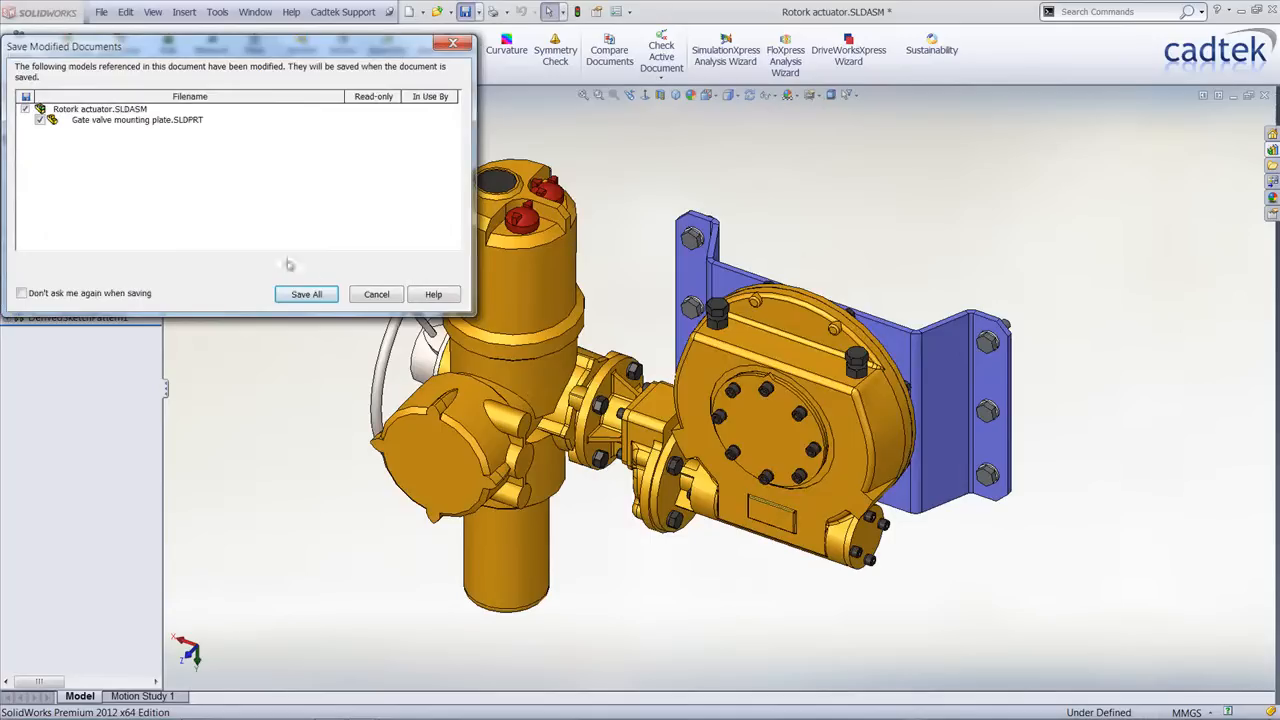
pyautogui.click(306, 294)
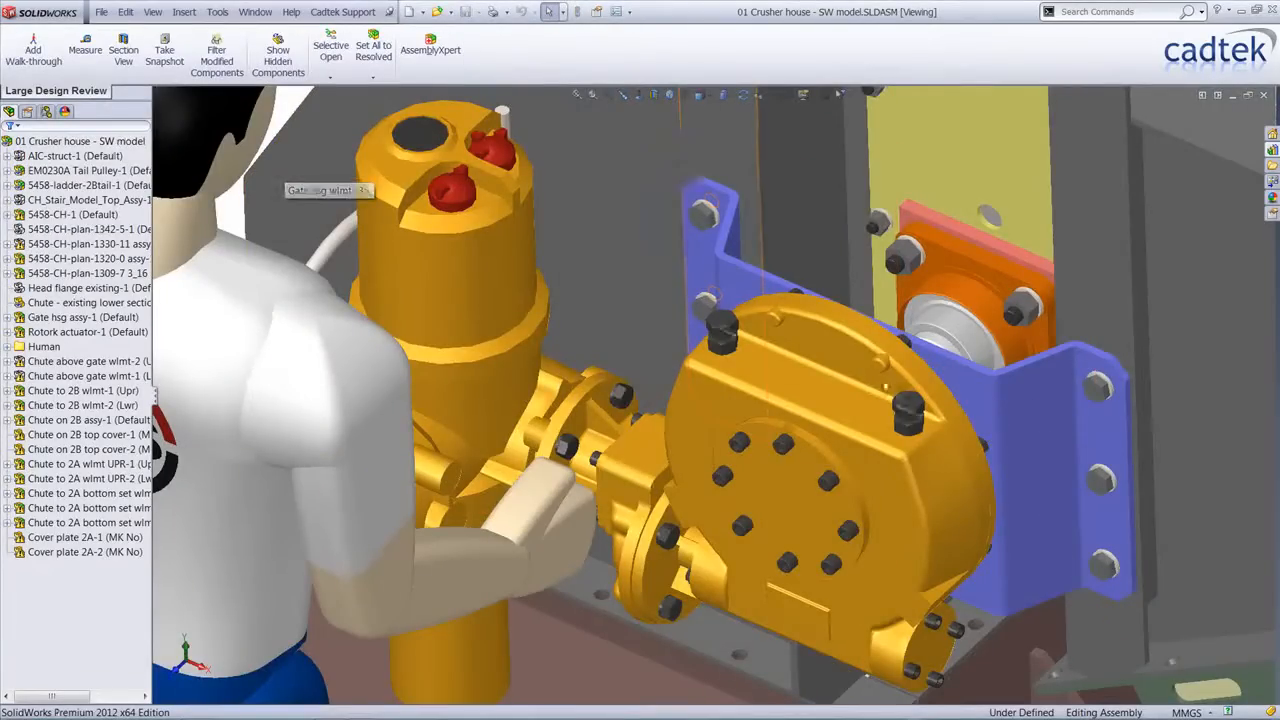
pyautogui.moveTo(840, 486)
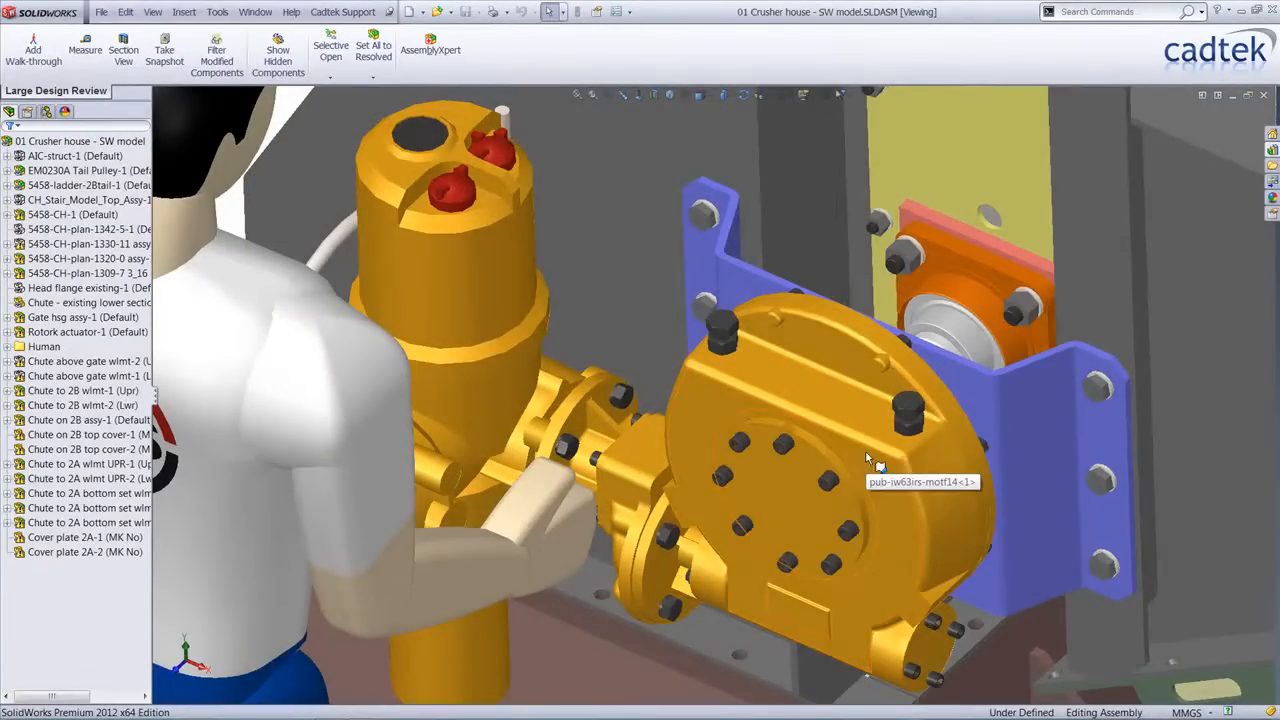